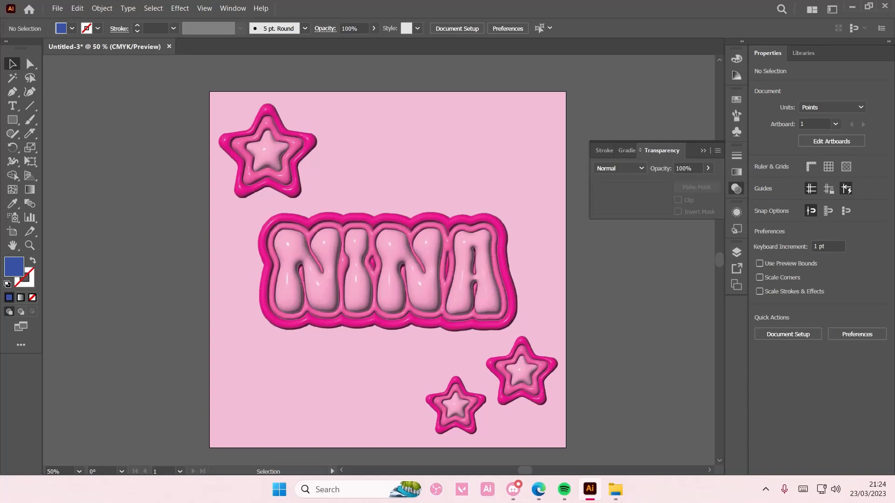
mouse_move(649, 311)
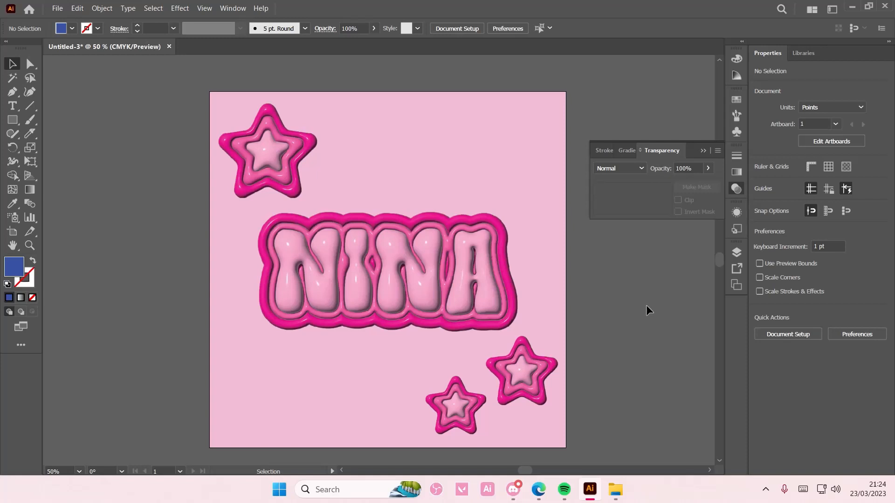
mouse_move(648, 341)
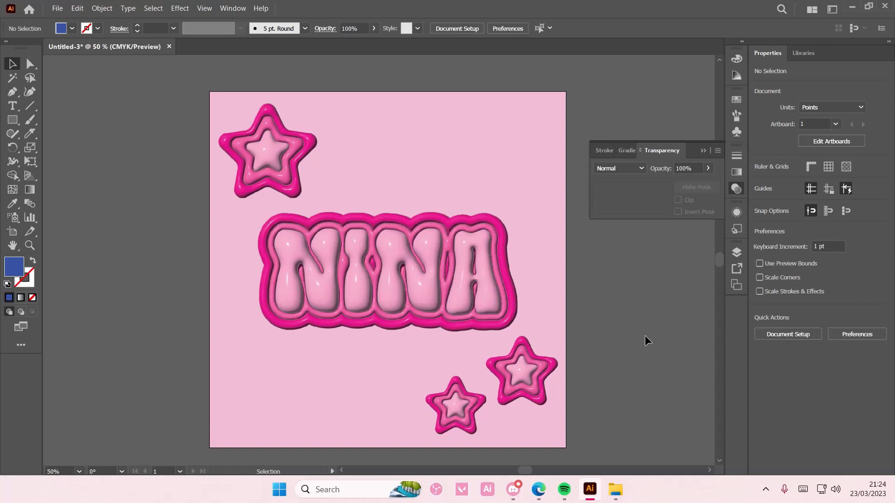
Browse in File Explorer to Textures Pt 2 > Plastic Wrap Textures.
left_click(615, 490)
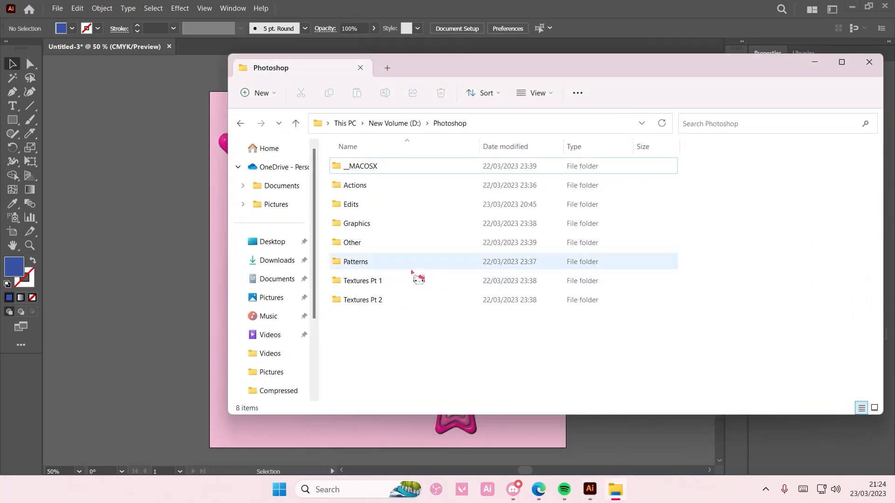
double_click(362, 280)
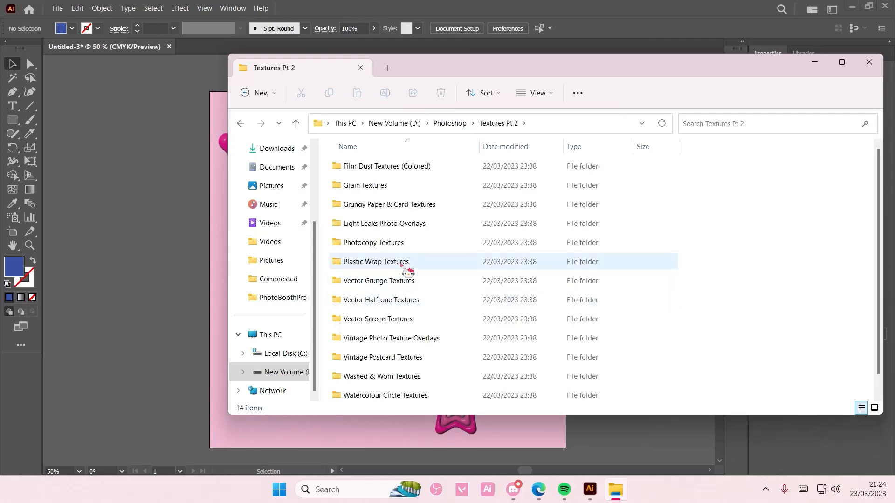
double_click(374, 261)
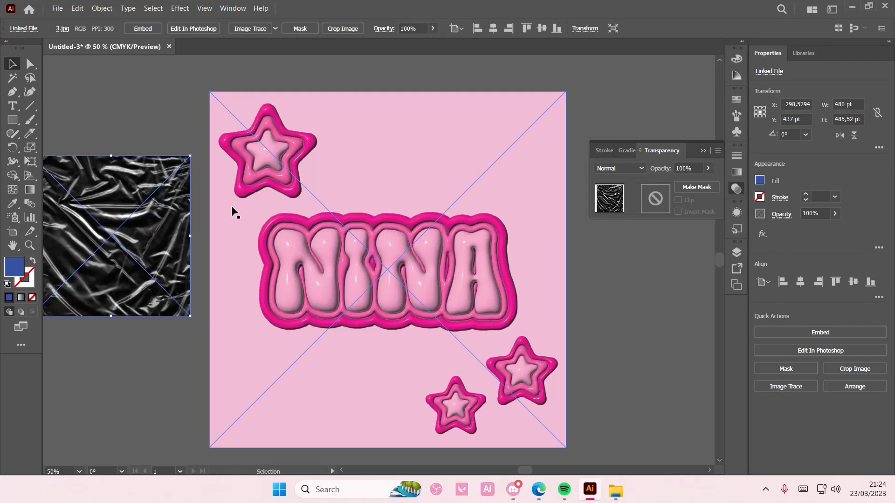
Place the plastic wrap JPG on the artboard and scale it to 1080×1080 pt.
left_click_drag(118, 235, 288, 171)
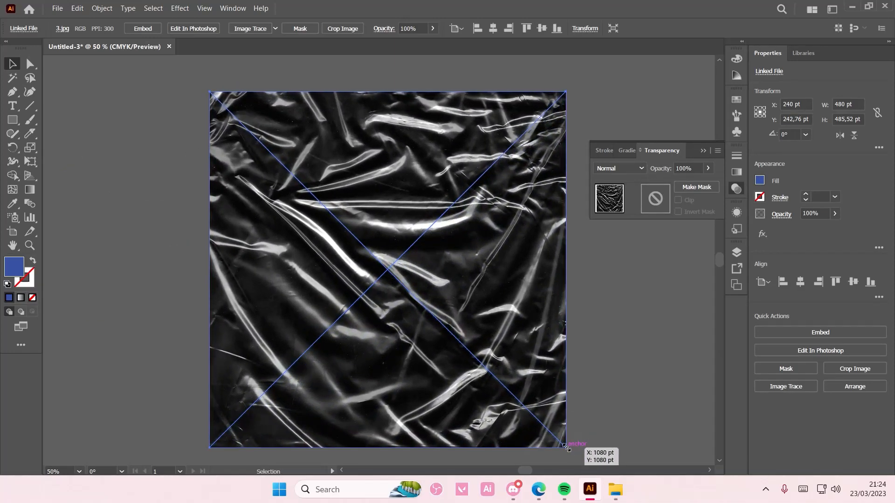
left_click_drag(565, 446, 565, 448)
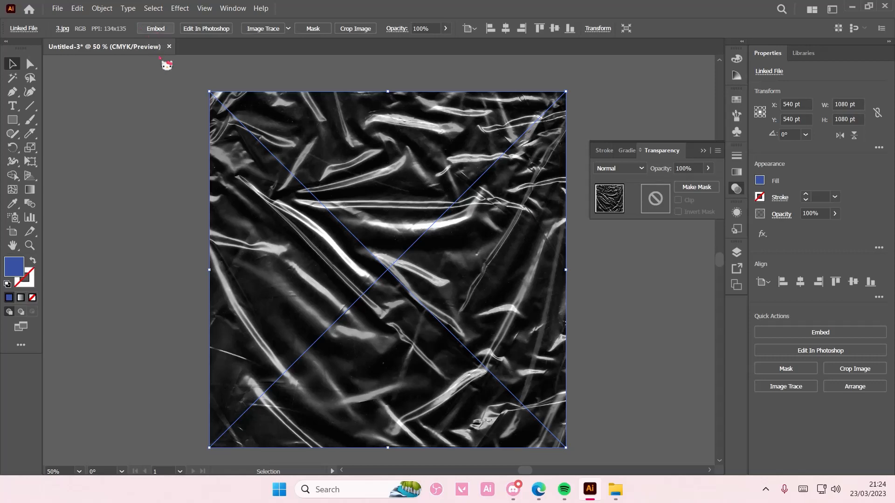
Try Lighten and Soft Light blend modes on the texture in the Transparency panel.
left_click(232, 8)
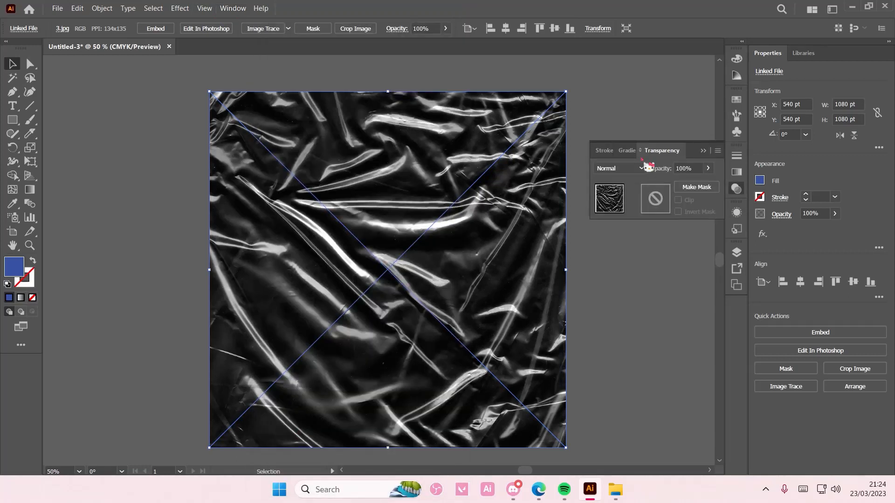
mouse_move(663, 261)
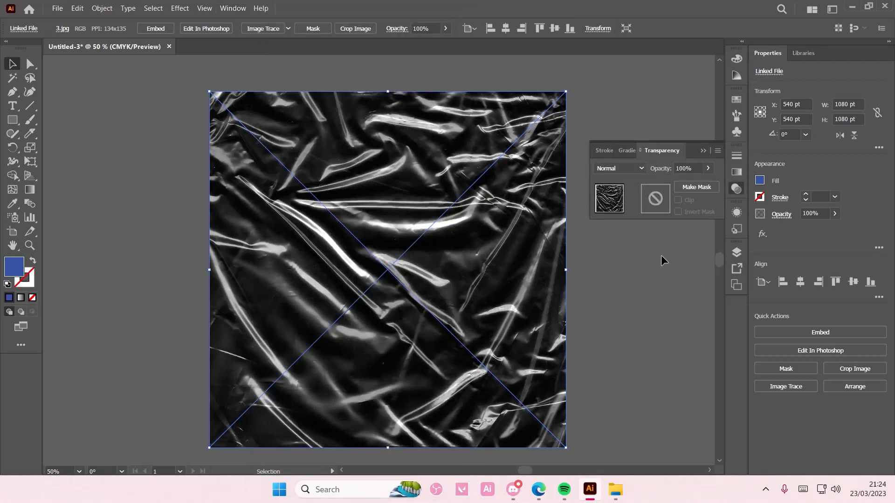
left_click(618, 168)
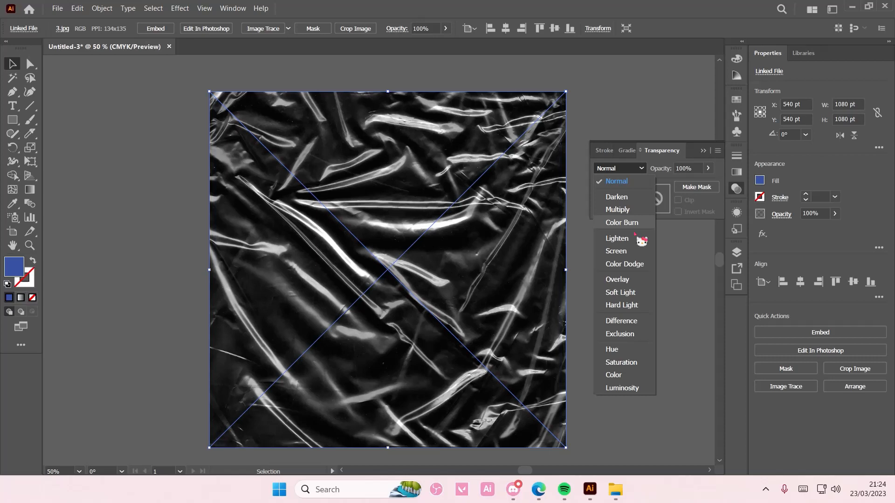
left_click(616, 238)
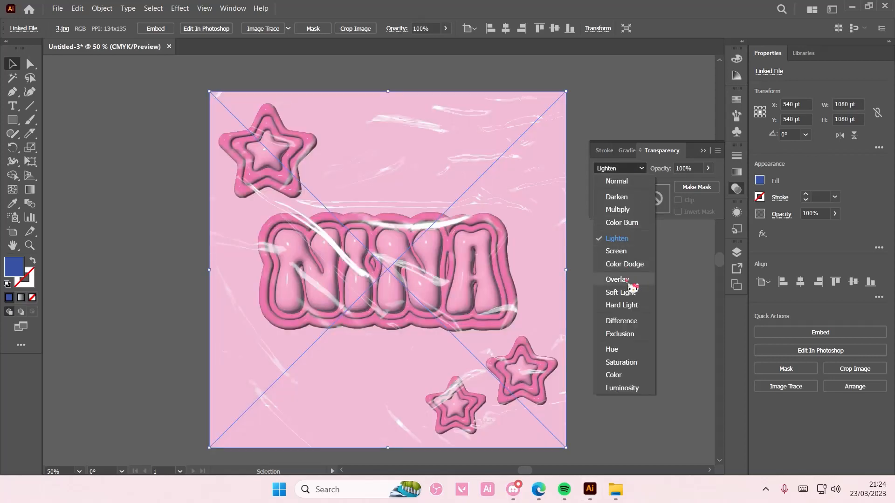
left_click(616, 292)
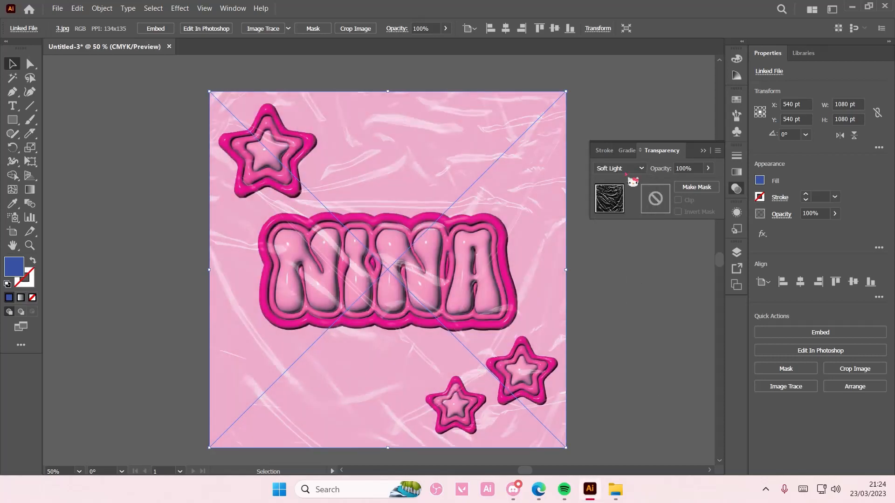
Try Hue and Color Burn, return to Soft Light, then settle on Overlay blend mode.
left_click(619, 168)
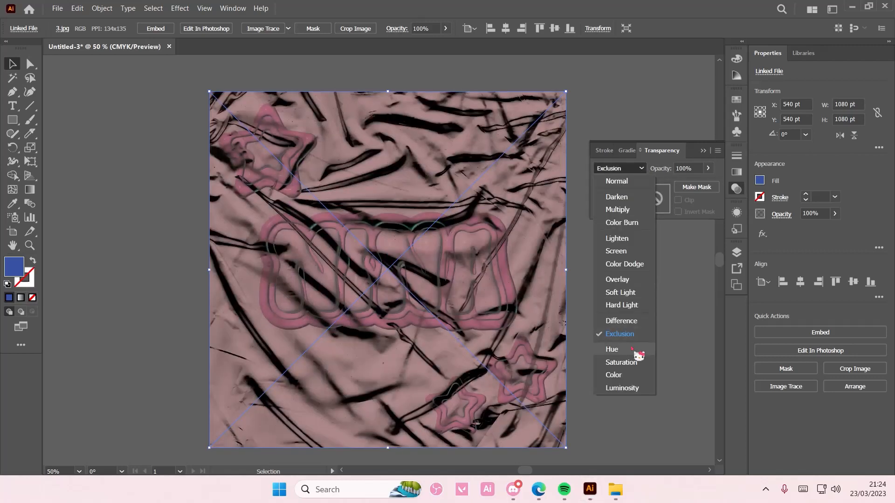
left_click(612, 348)
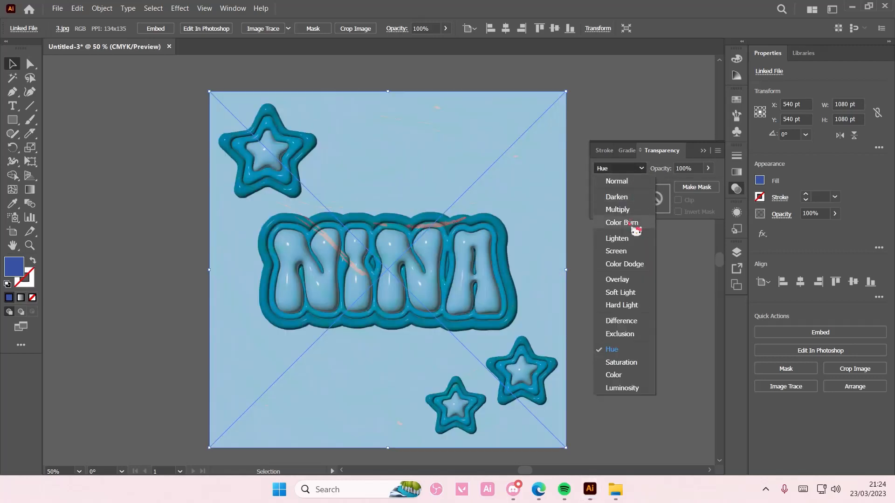
left_click(621, 222)
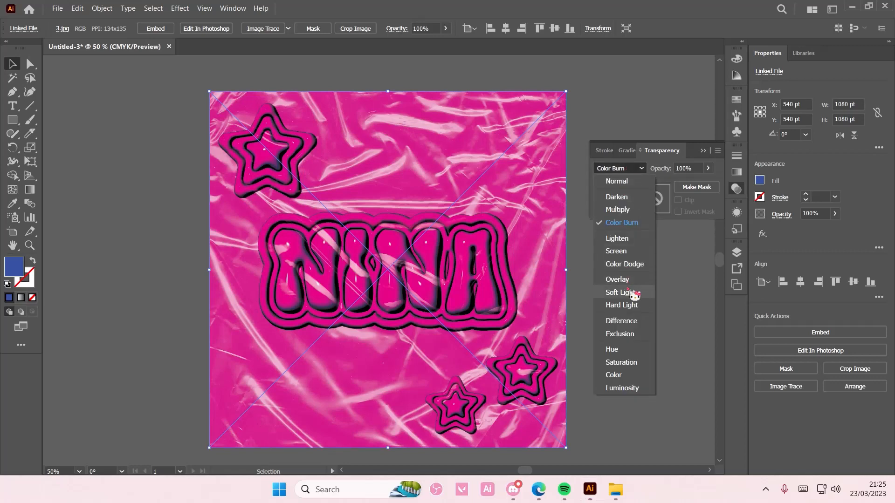
left_click(619, 292)
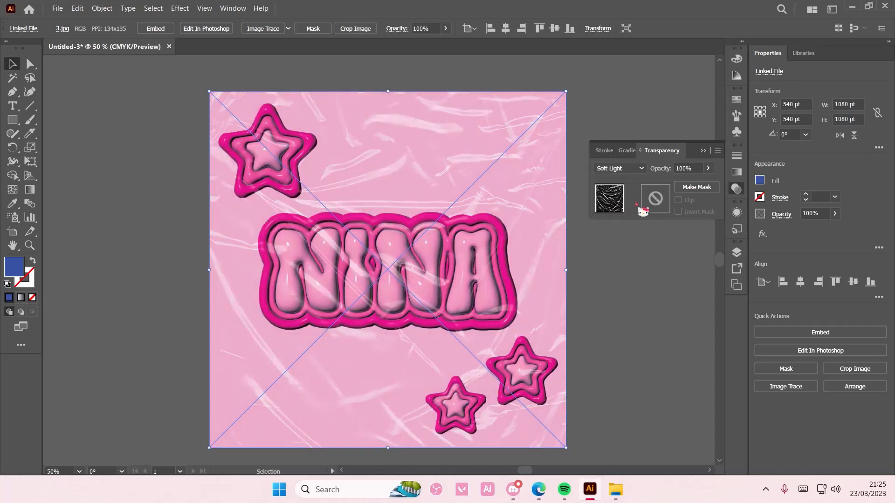
left_click(617, 167)
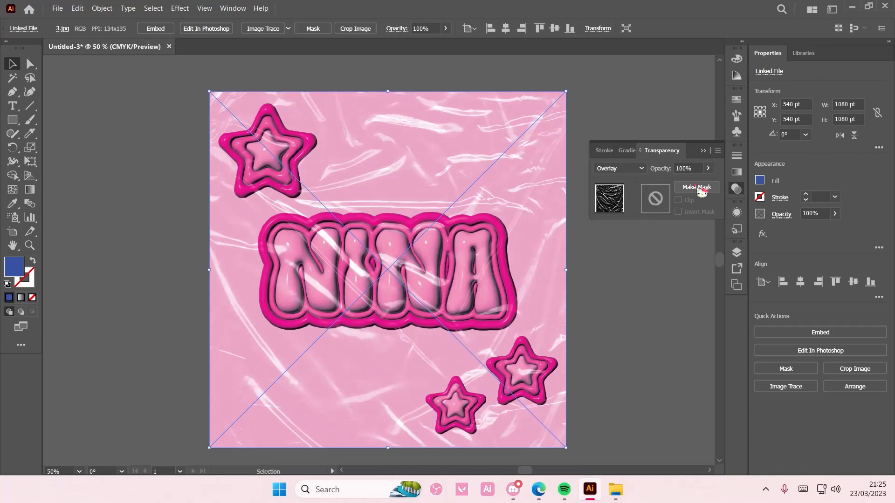
left_click_drag(716, 182, 704, 182)
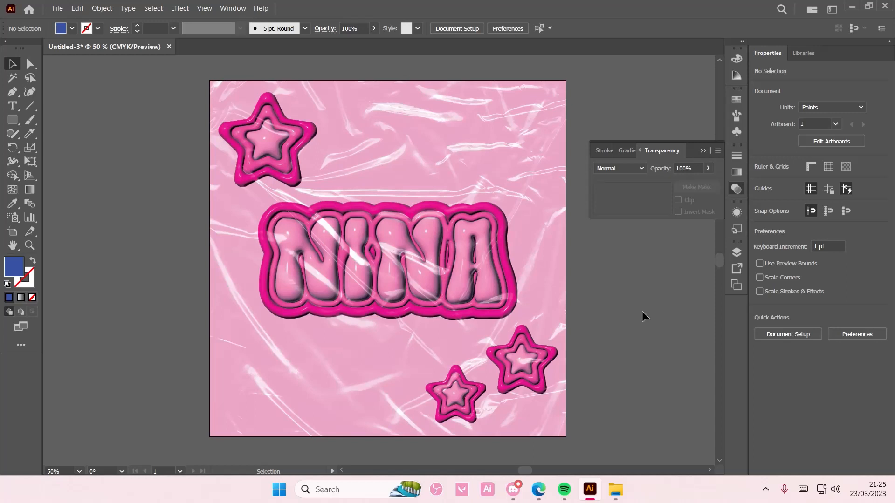
mouse_move(616, 313)
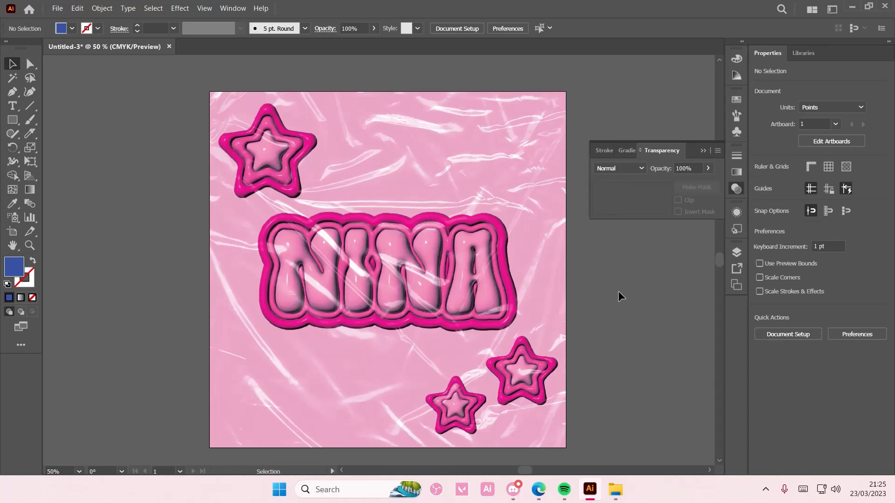
mouse_move(623, 301)
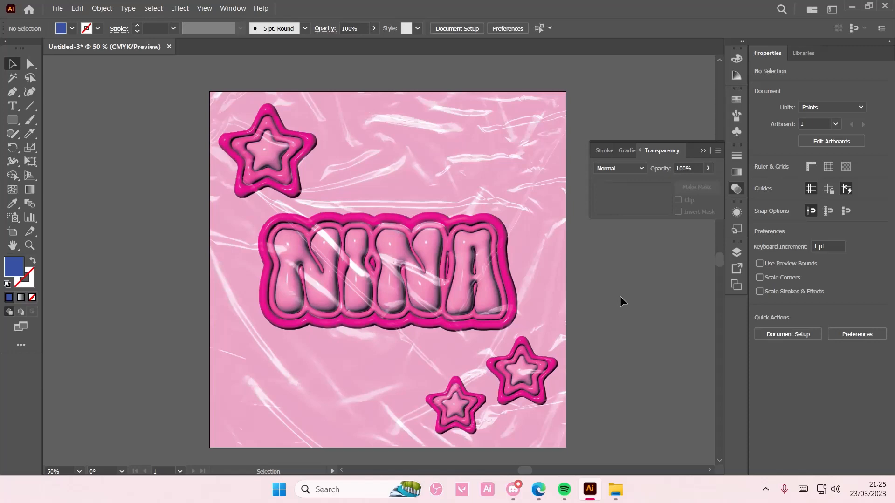